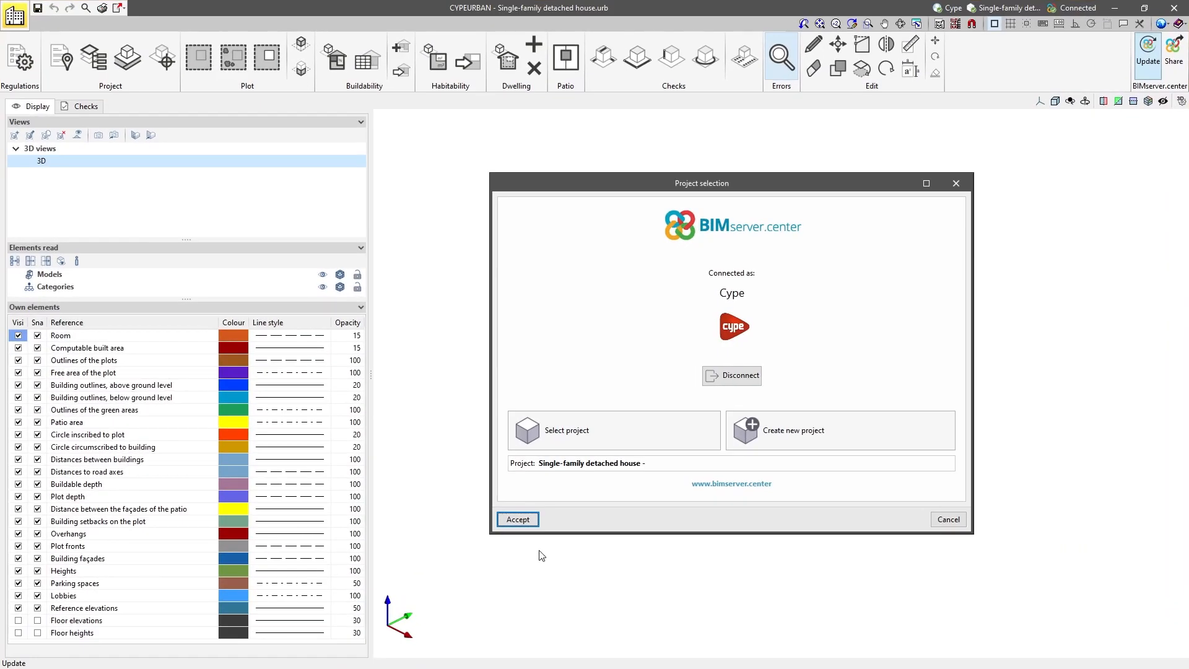
Accept the BIMserver.center project and import the CYPE Architecture house model into the 3D view
left_click(517, 519)
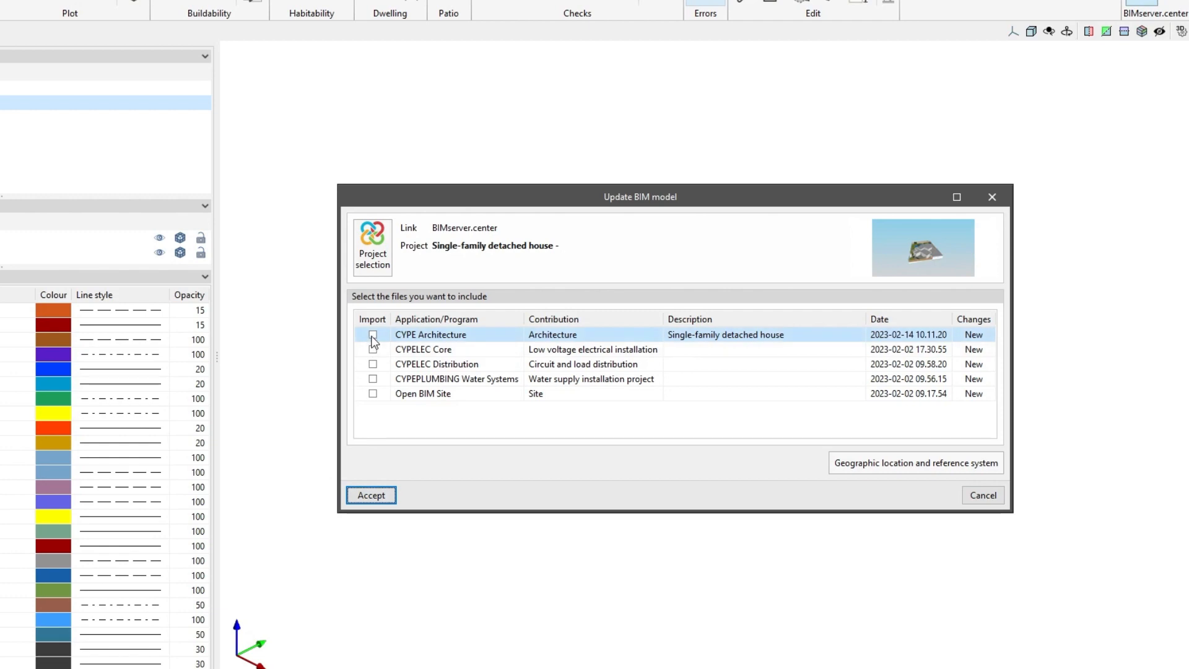
left_click(373, 334)
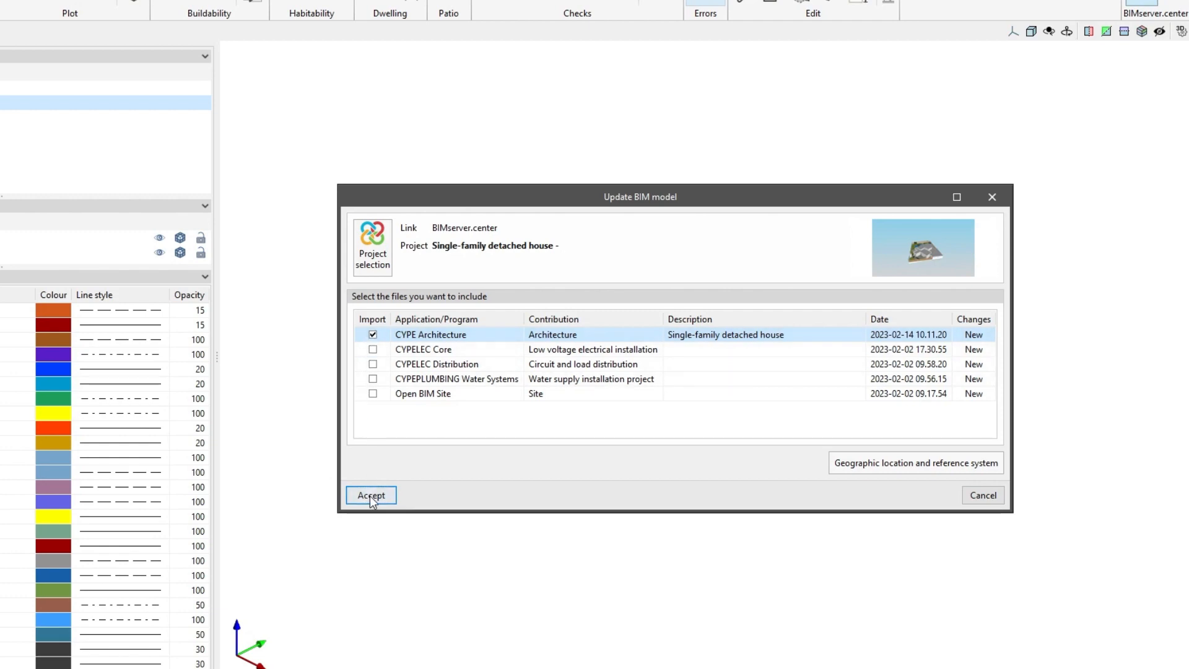
left_click(370, 494)
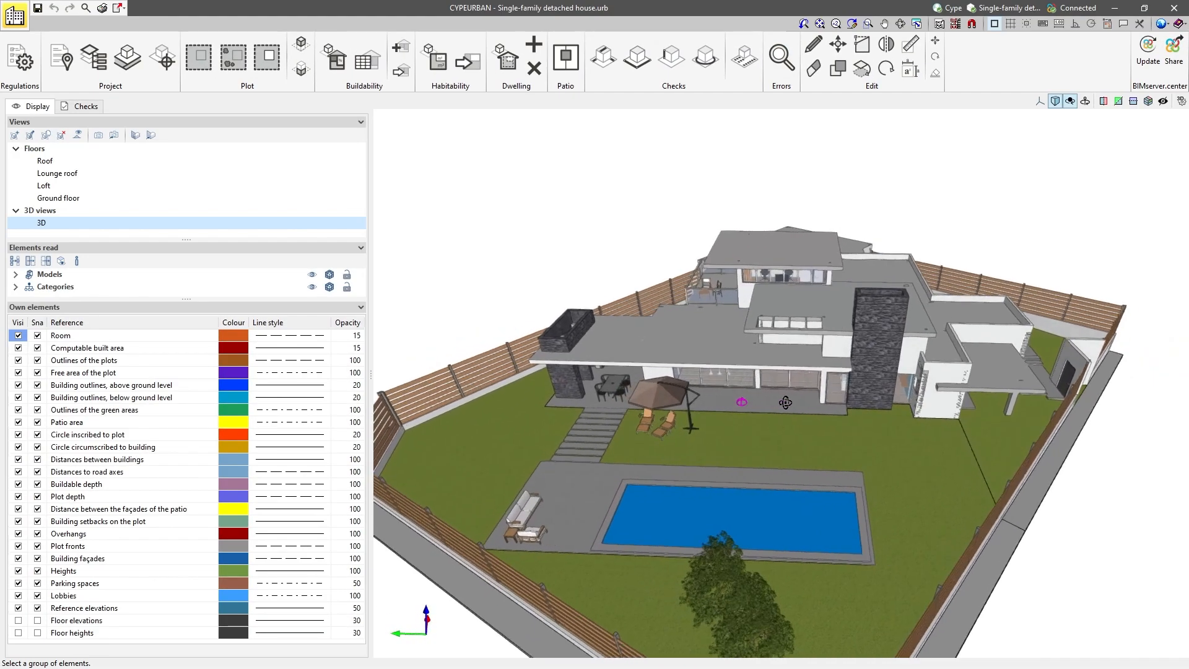
Enable the Minimum plot area check in Regulations with a 400.00 m² threshold
left_click_drag(785, 401, 863, 396)
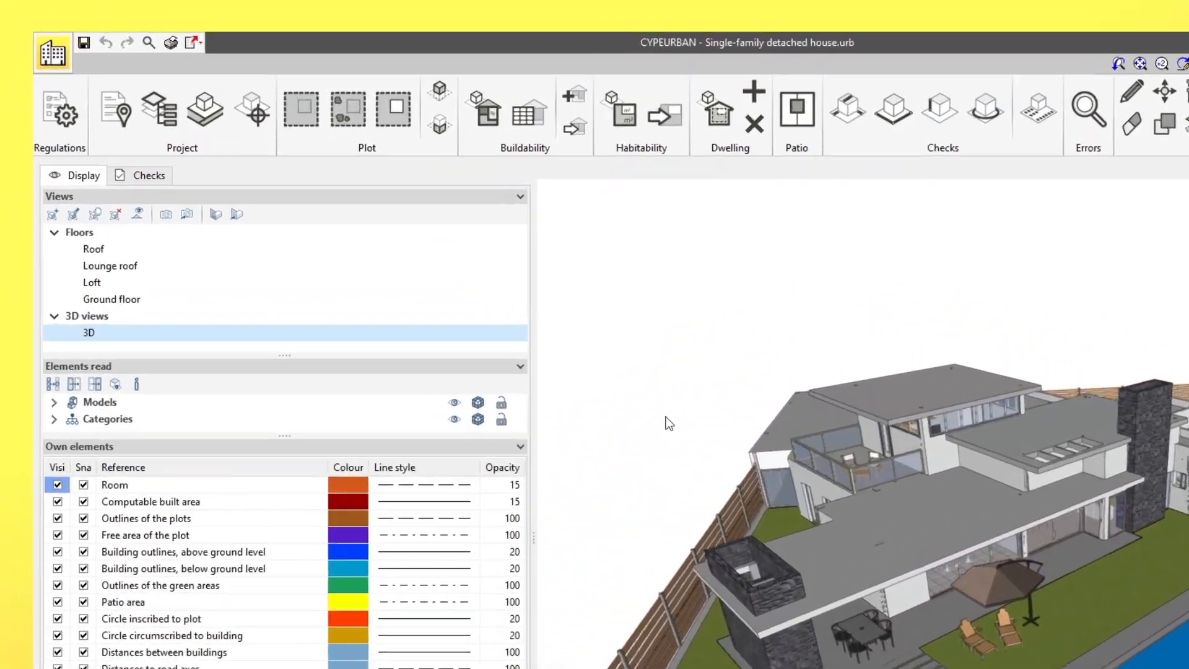
left_click(62, 111)
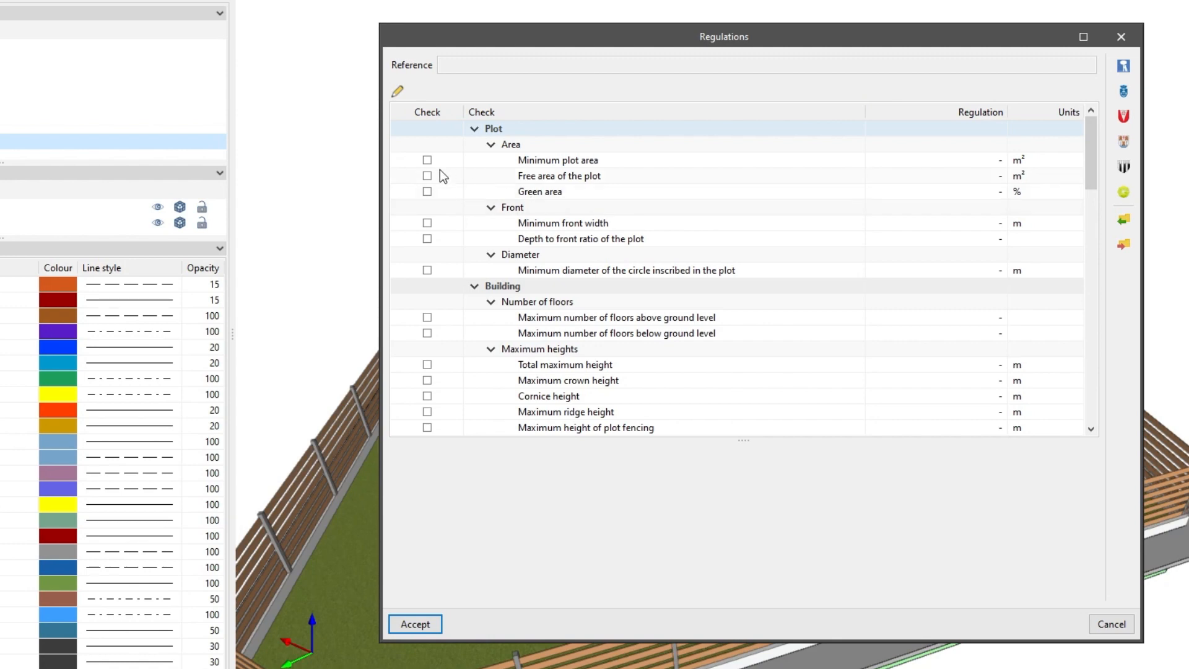
double_click(557, 160)
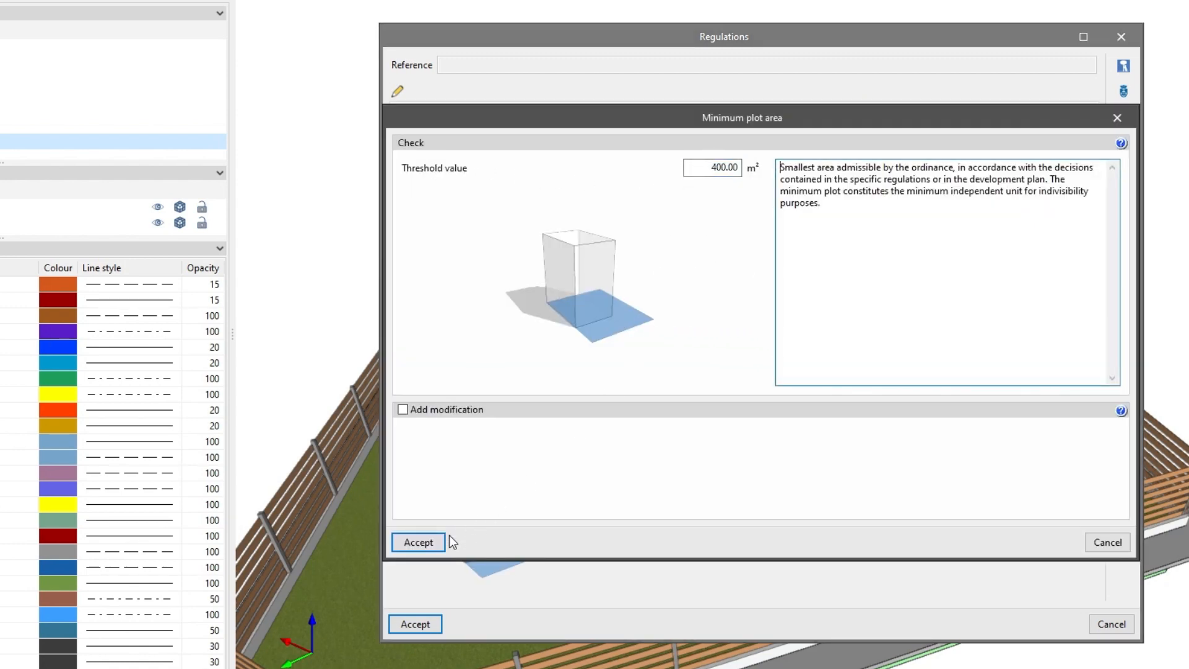
left_click(417, 541)
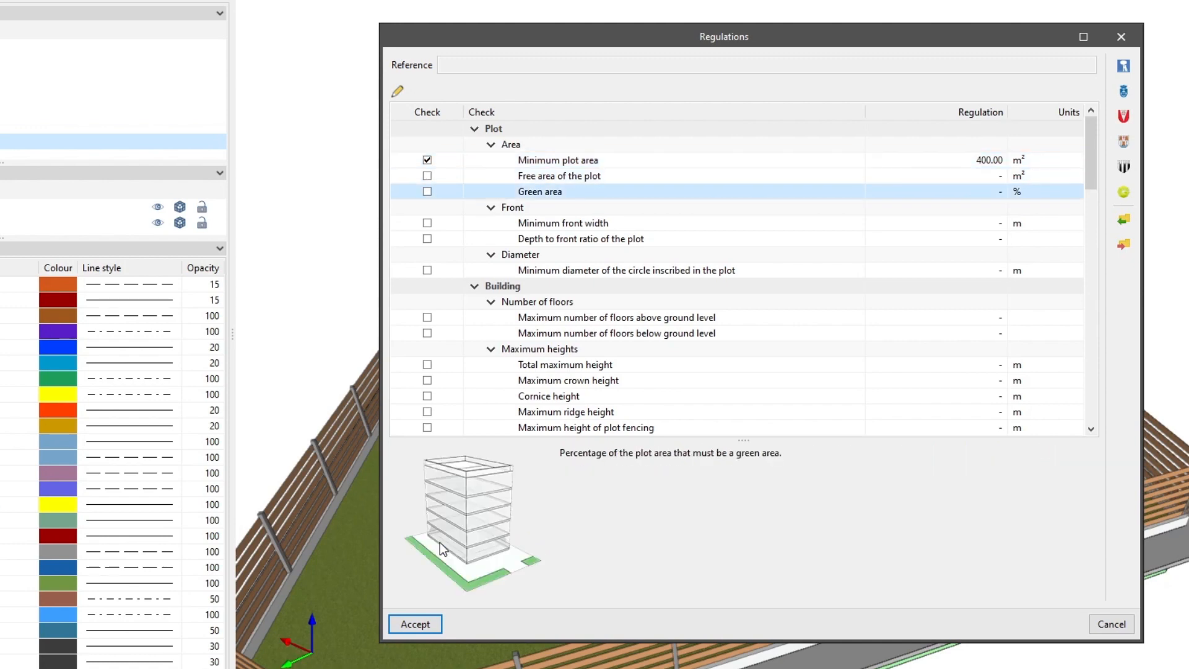
Review the check descriptions in the Regulations list, accept, and show the Example.urb apartment-block project
left_click(579, 238)
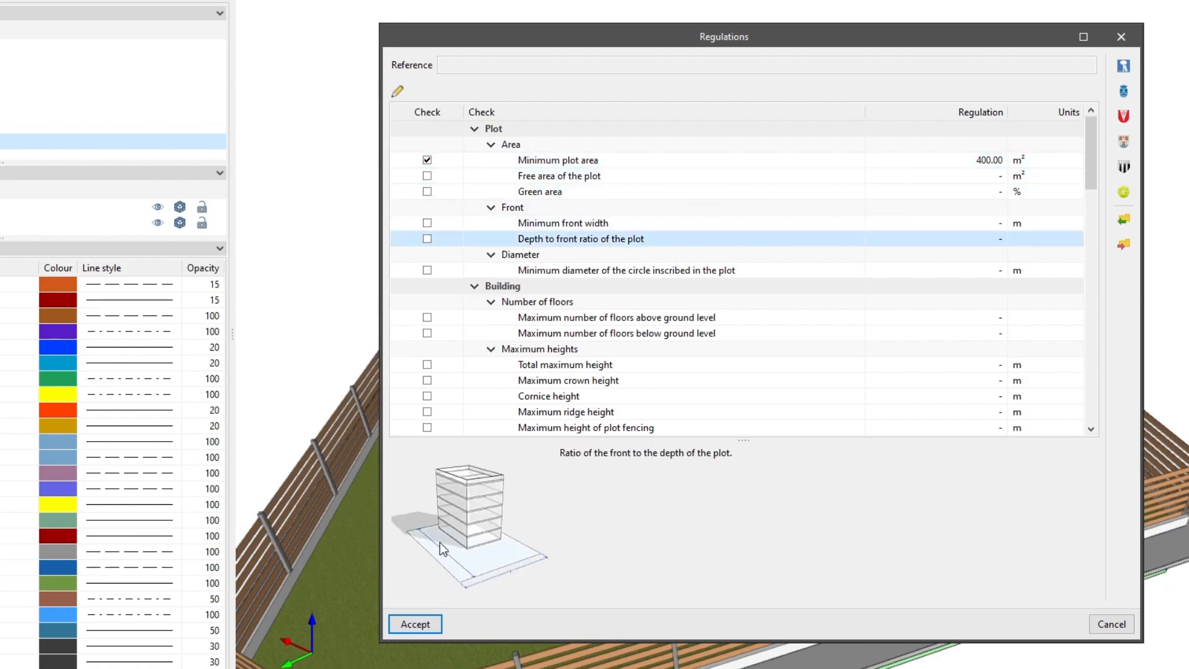
left_click(615, 317)
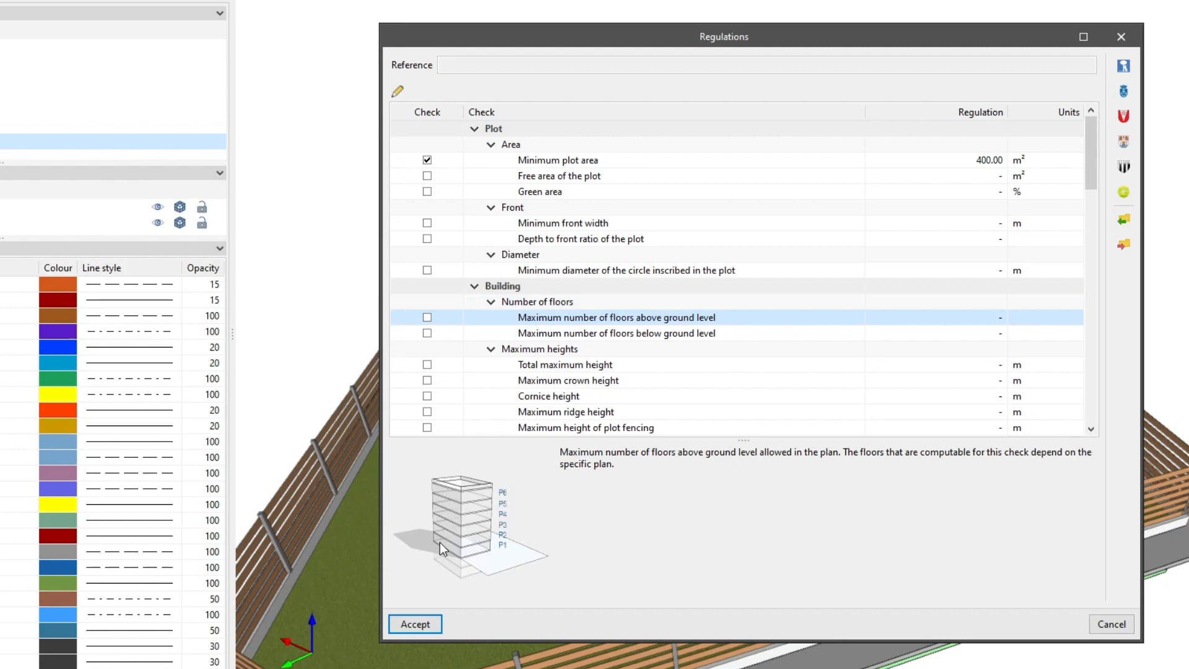
left_click(547, 395)
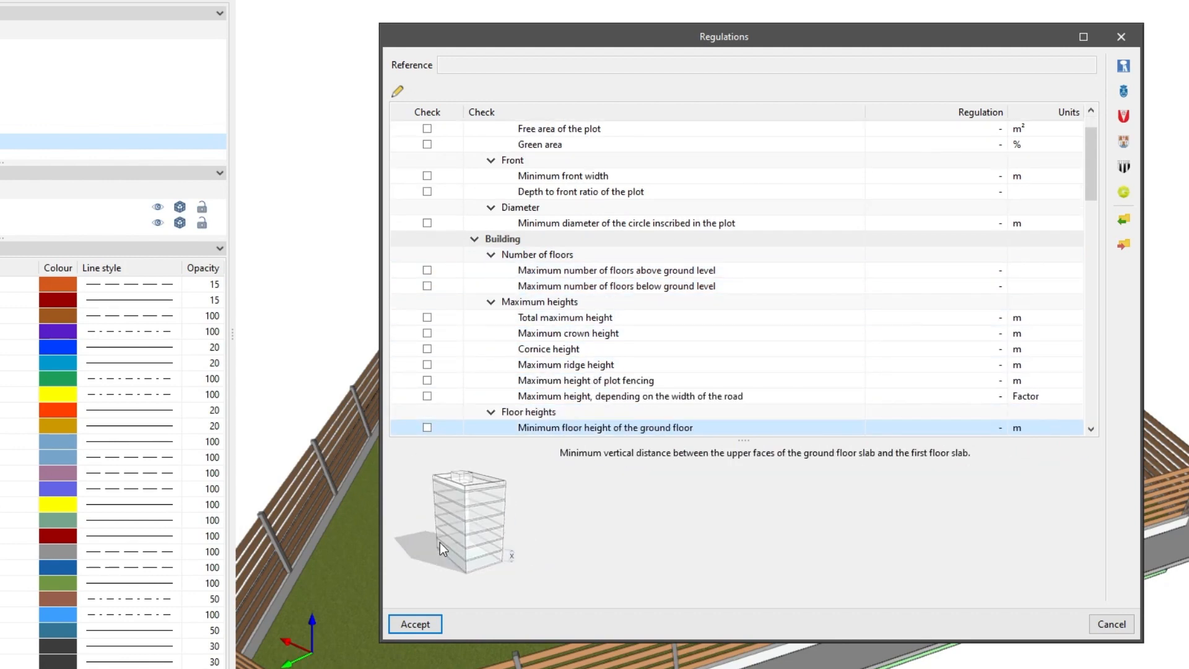
scroll("down", 3)
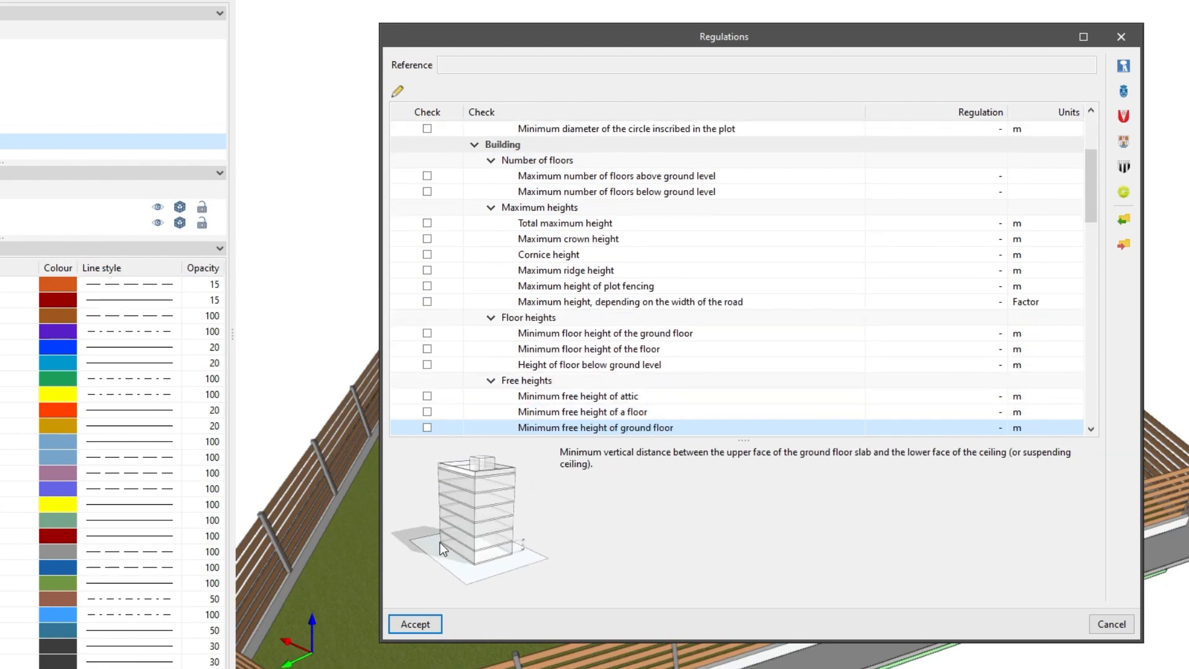
scroll("down", 3)
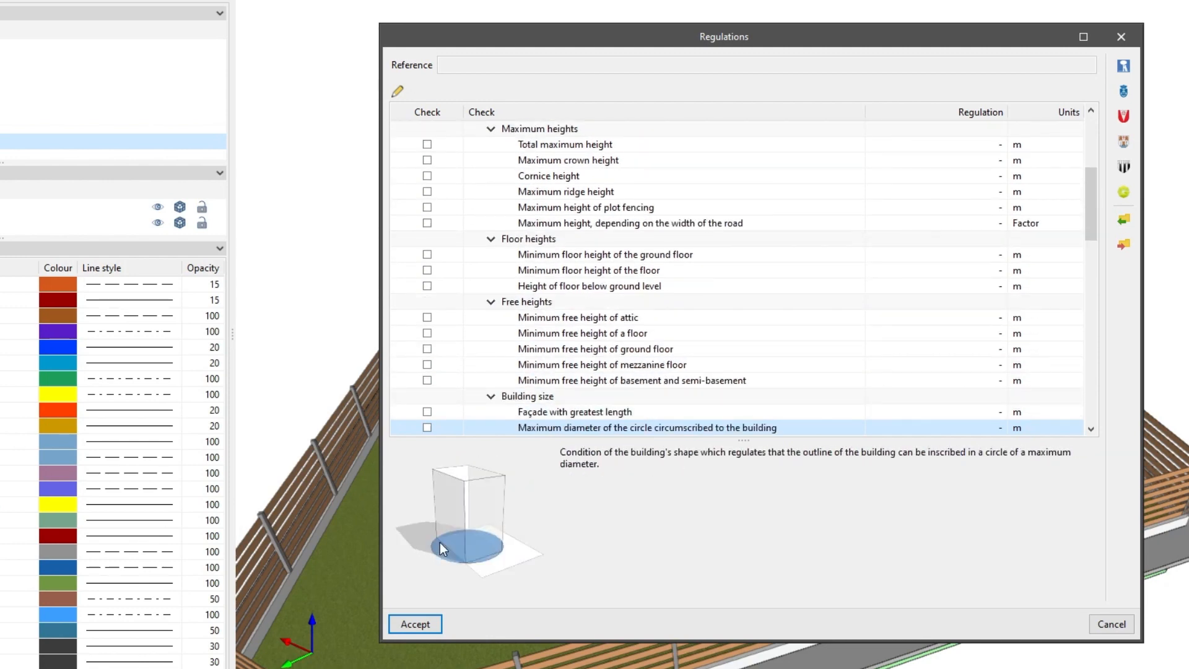
scroll("down", 3)
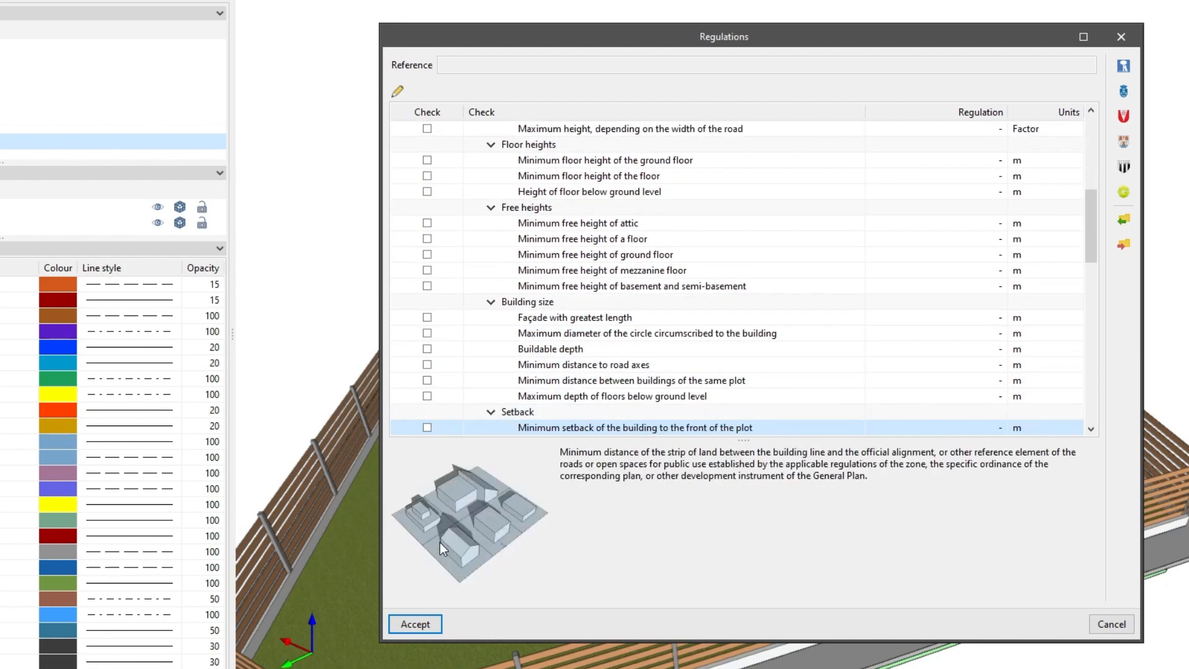
scroll("down", 3)
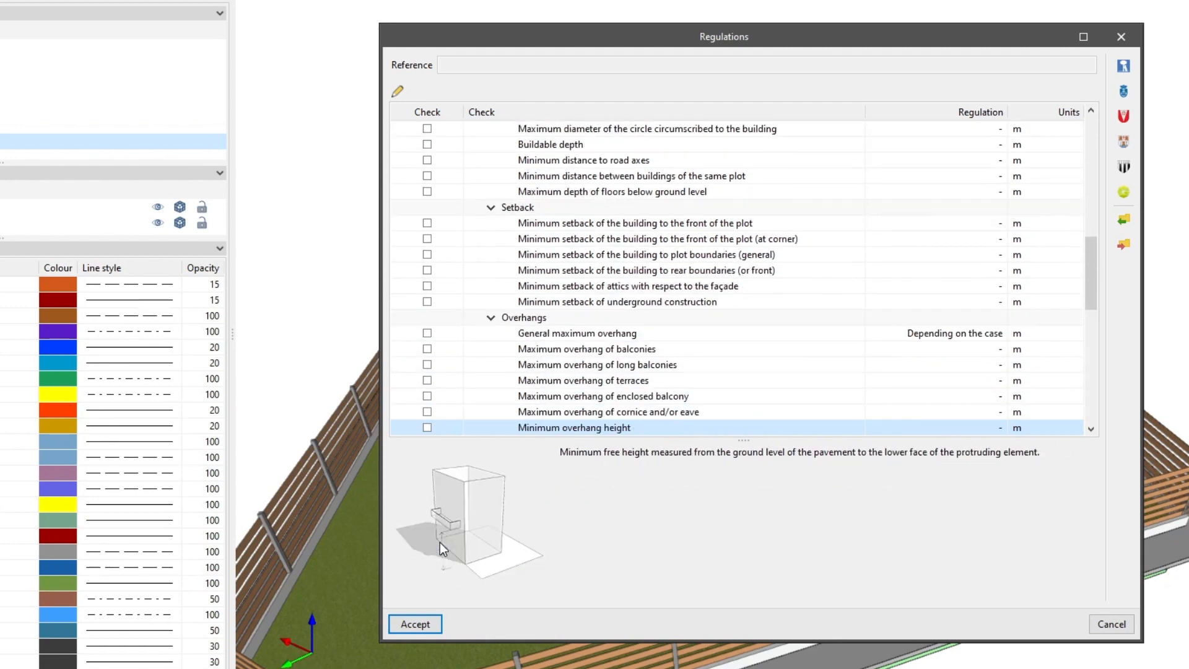
scroll("down", 3)
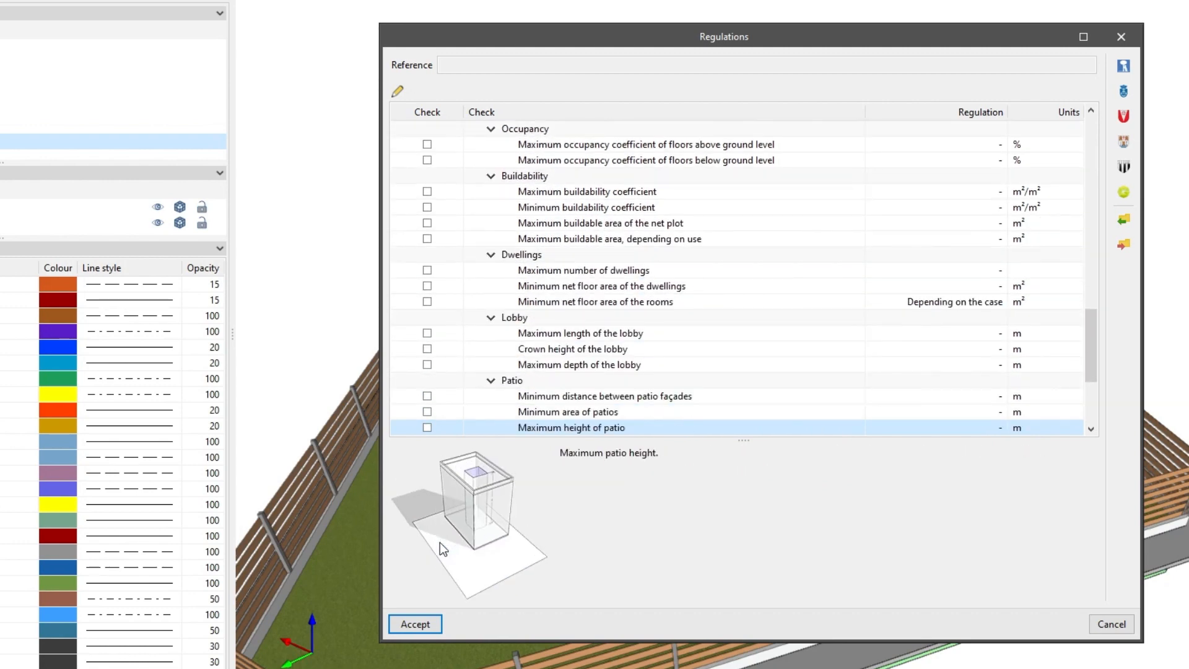
scroll("down", 3)
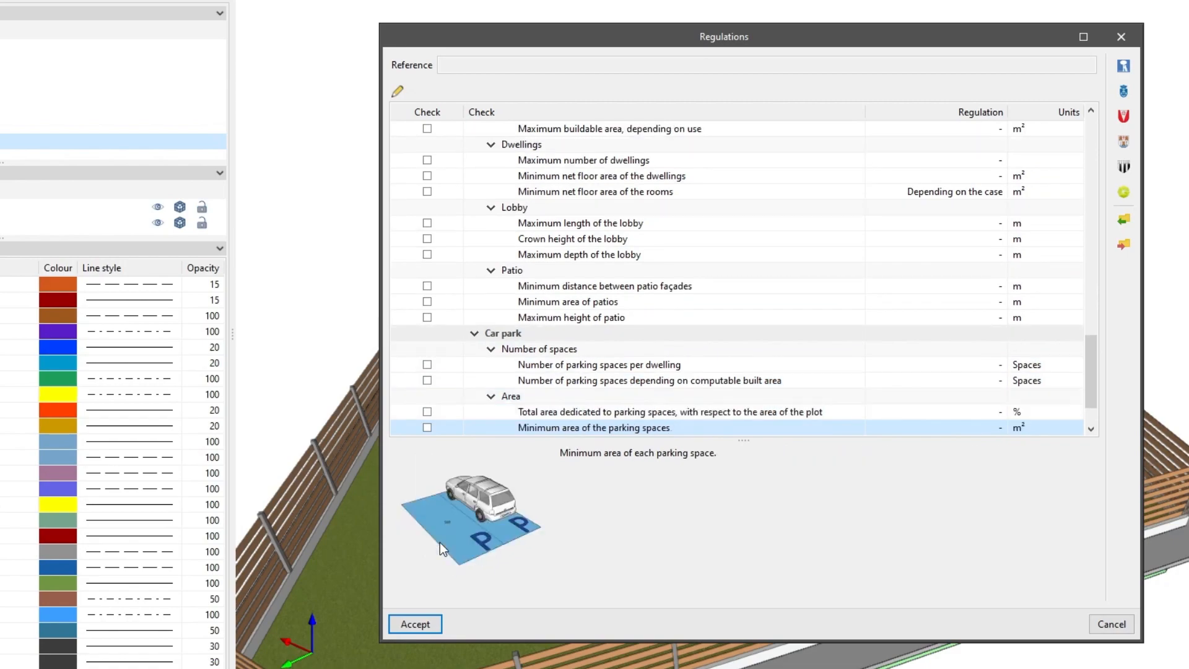
left_click(415, 623)
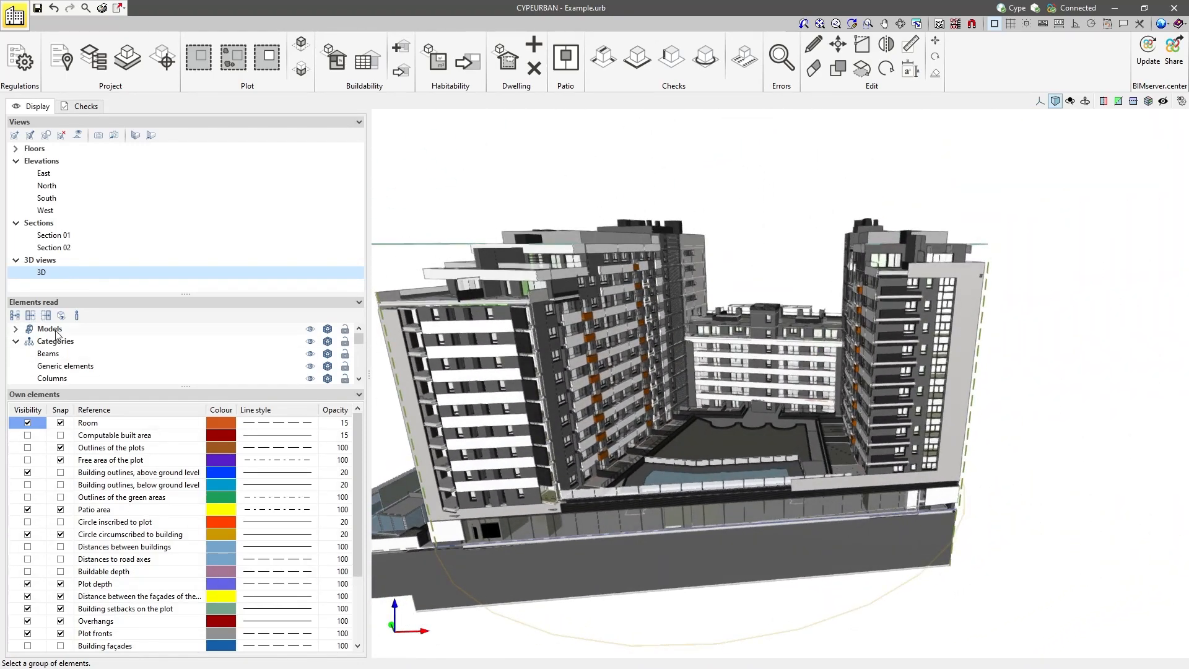
Show the South view with Computable built area and plot outlines visible
left_click(61, 264)
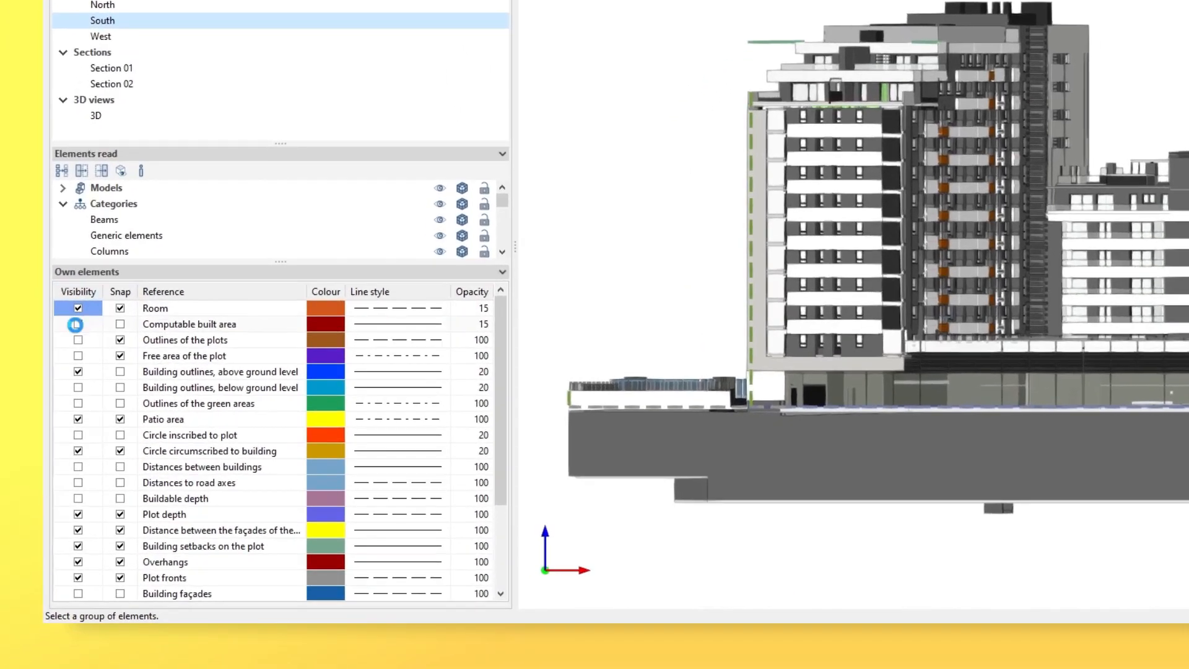
left_click(77, 339)
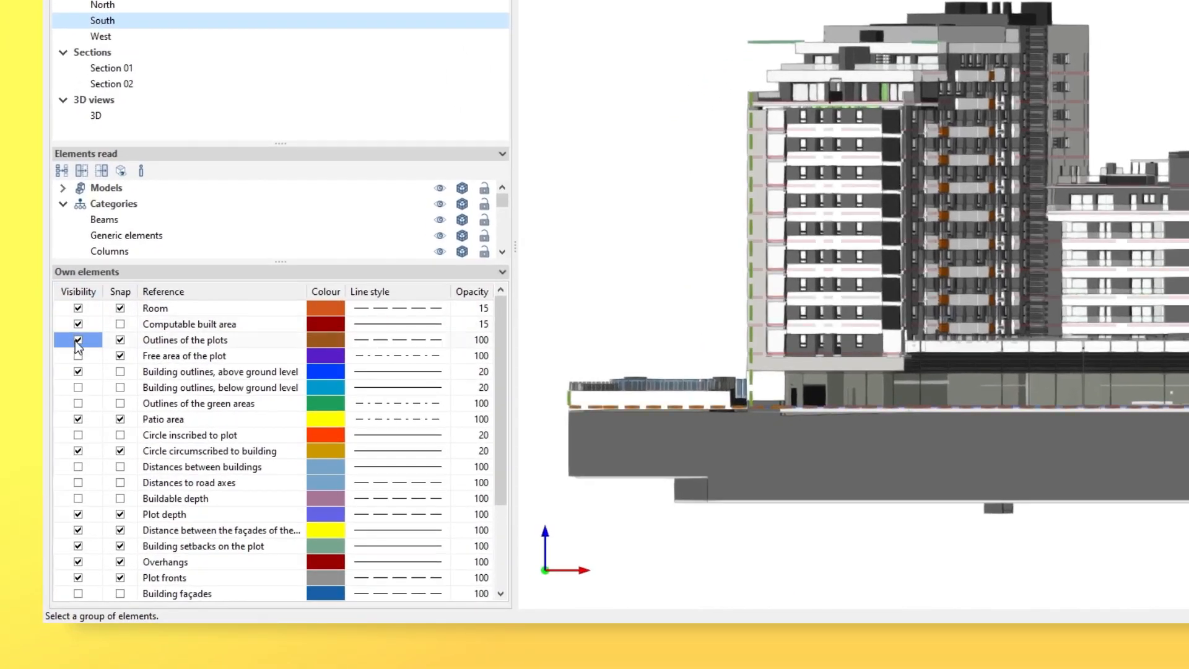
left_click(76, 356)
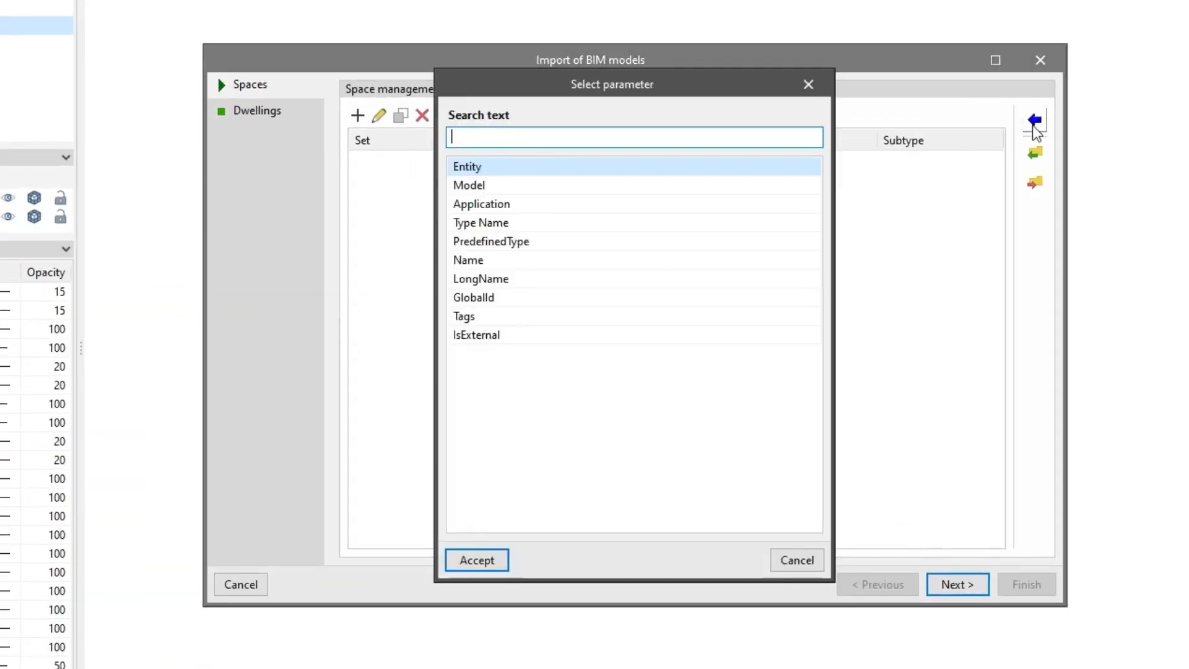
Identify imported BIM spaces by their Name parameter, listing Cupboard to Shared bathroom as rooms
left_click(468, 259)
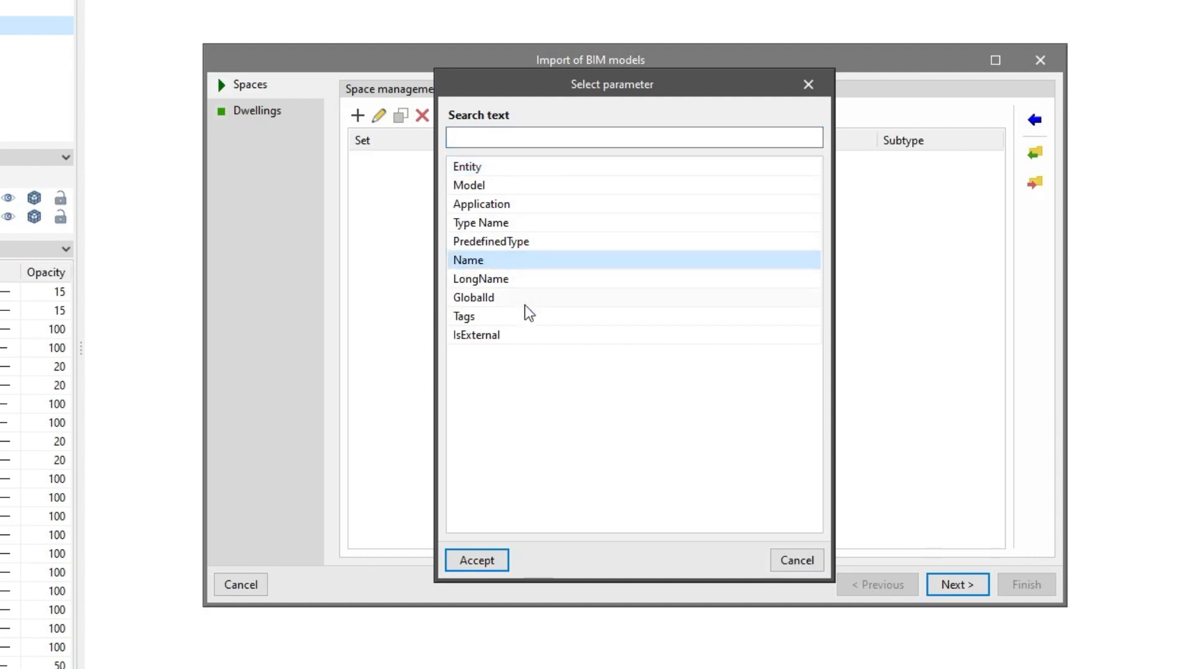
left_click(475, 559)
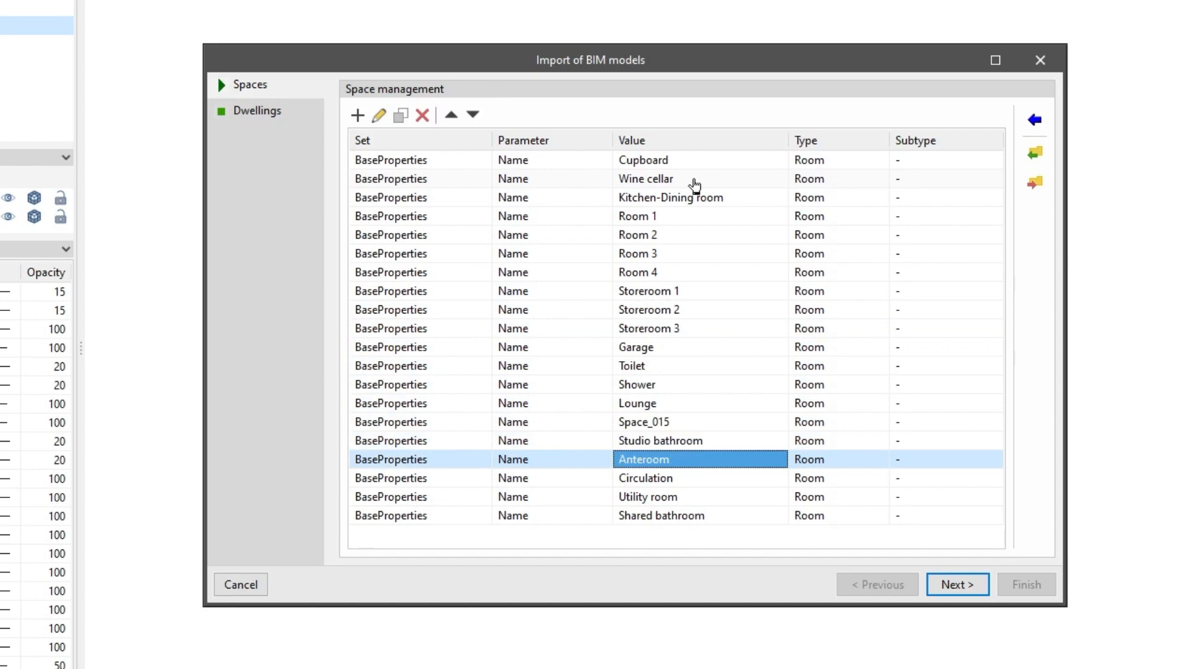
Classify the Shared bathroom space as a computable area with its subtype
left_click(660, 515)
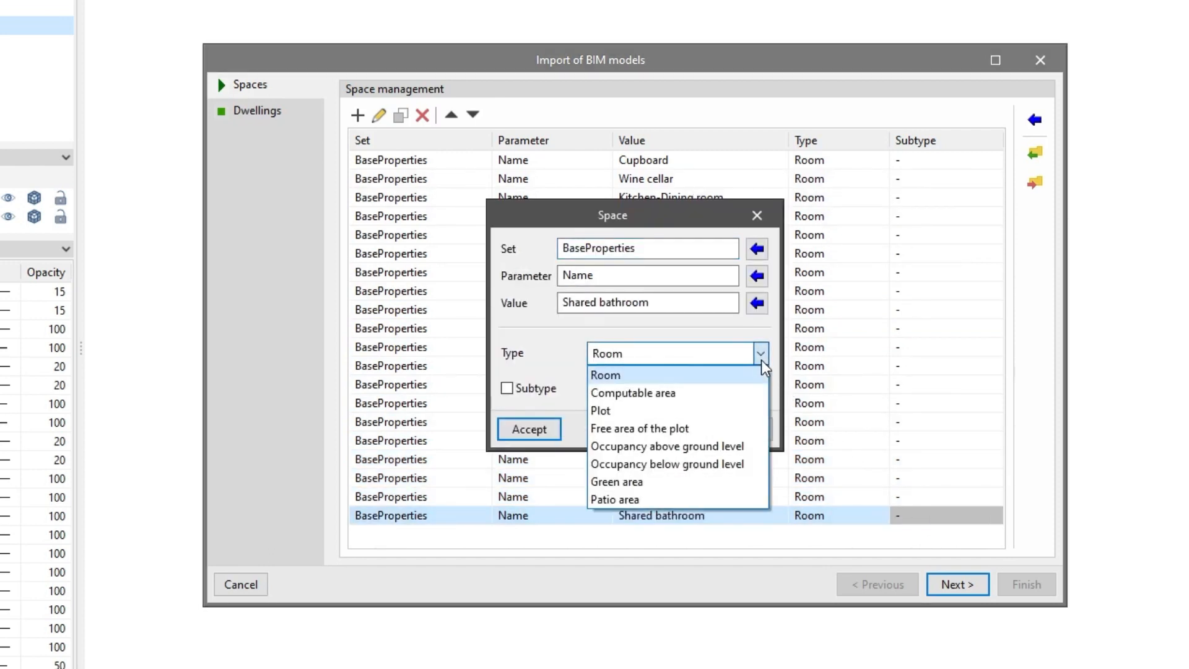
left_click(633, 393)
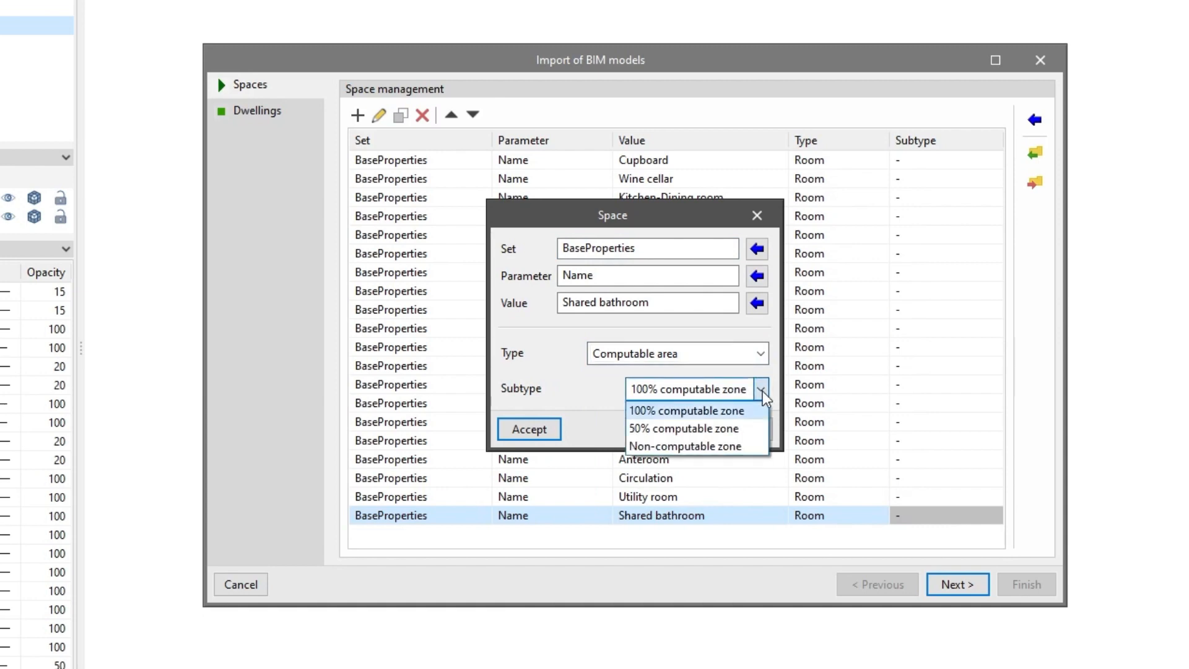
left_click(528, 429)
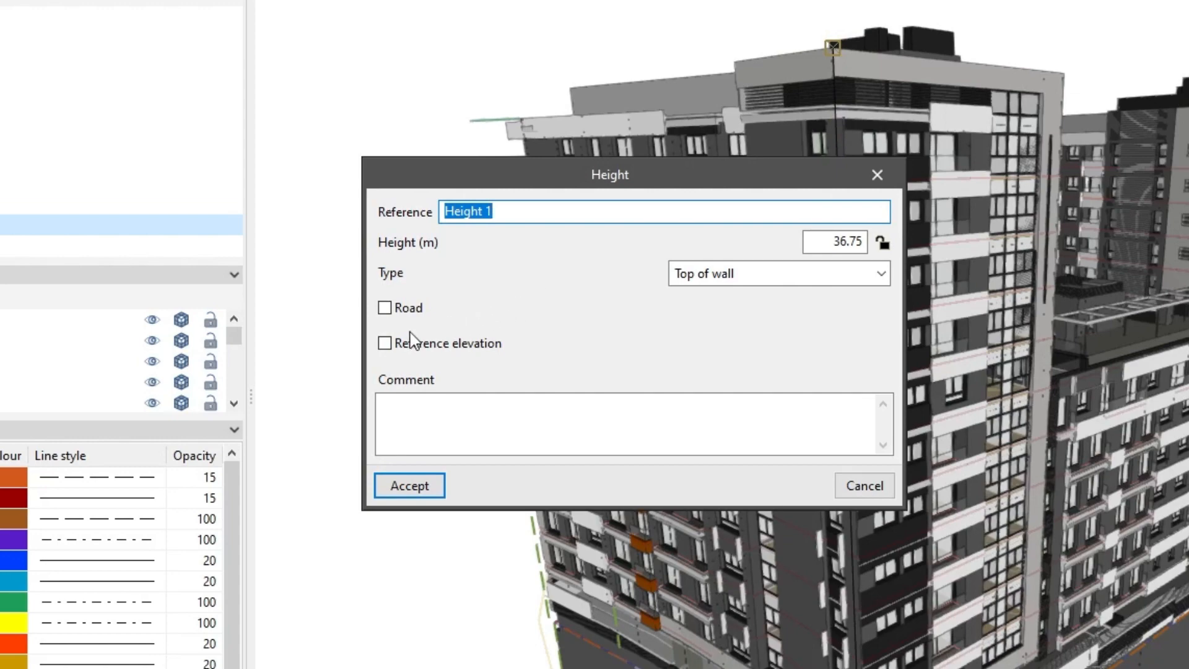
Confirm the 36.75 m top-of-wall Height 1 and show the urban compliance report
left_click(384, 343)
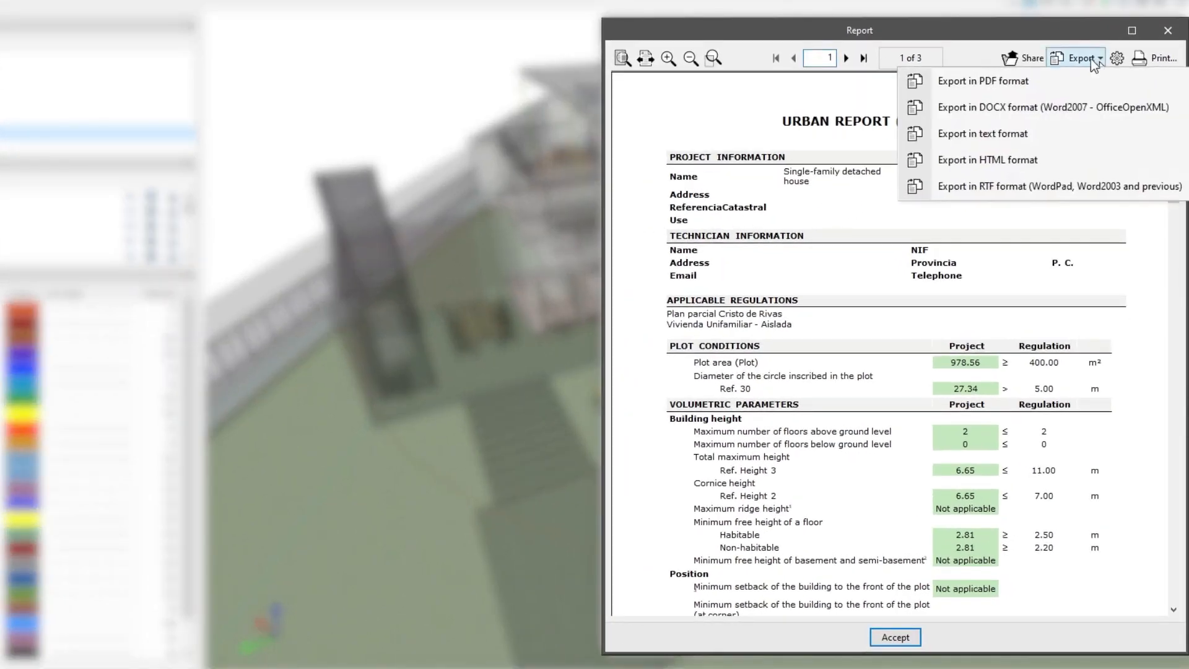
Share the report and view the Urban checks contribution with its glTF, IFC and PDF files on BIMserver.center
left_click(1074, 58)
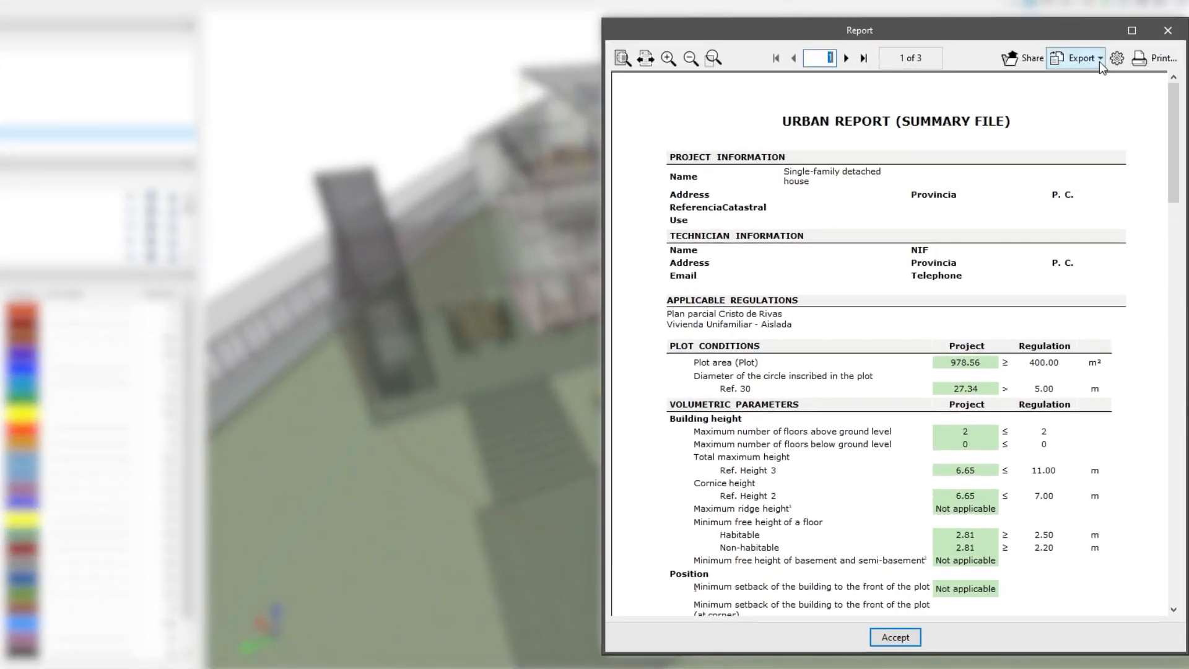
scroll("down", 3)
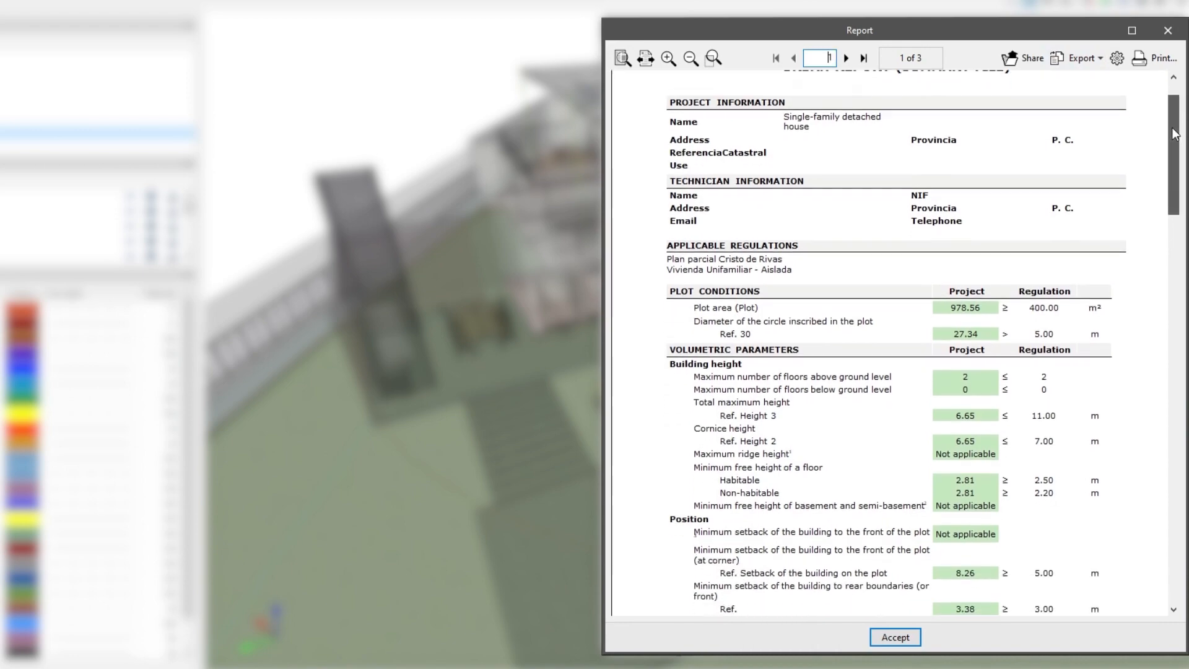
scroll("down", 3)
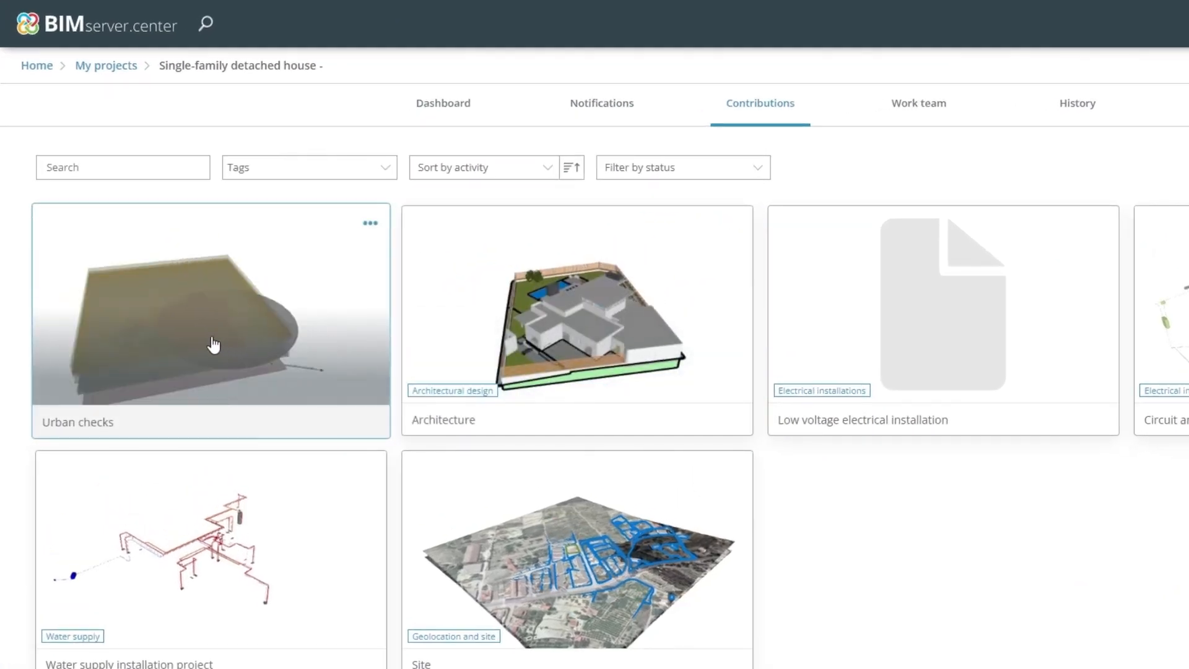
left_click(210, 304)
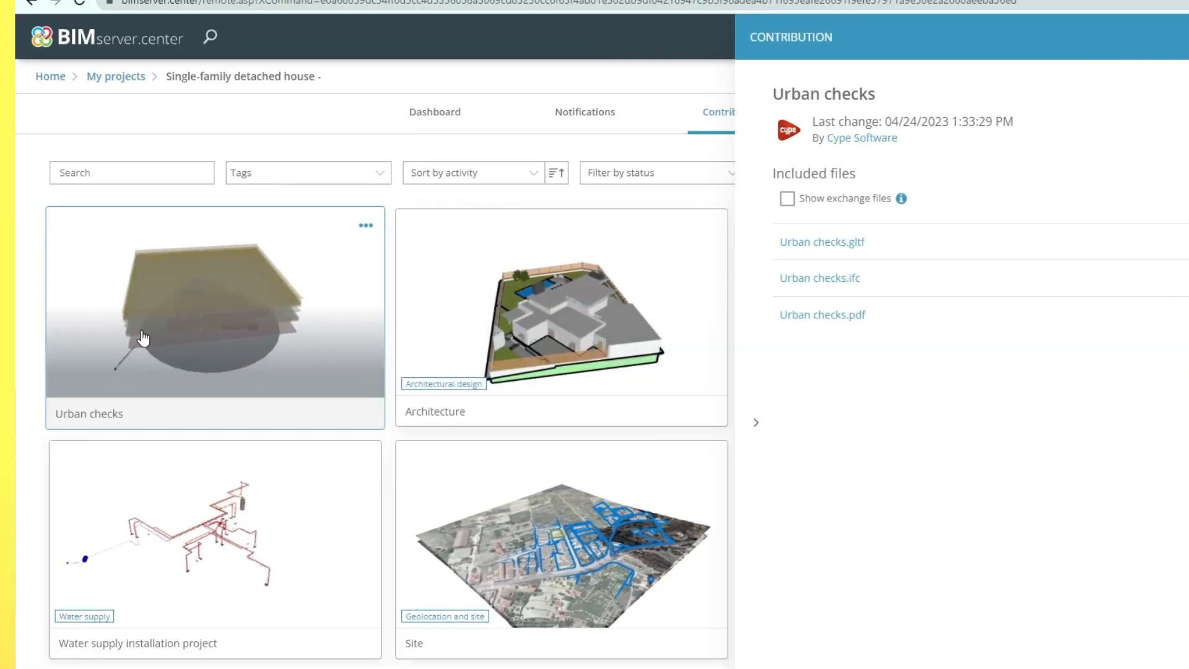